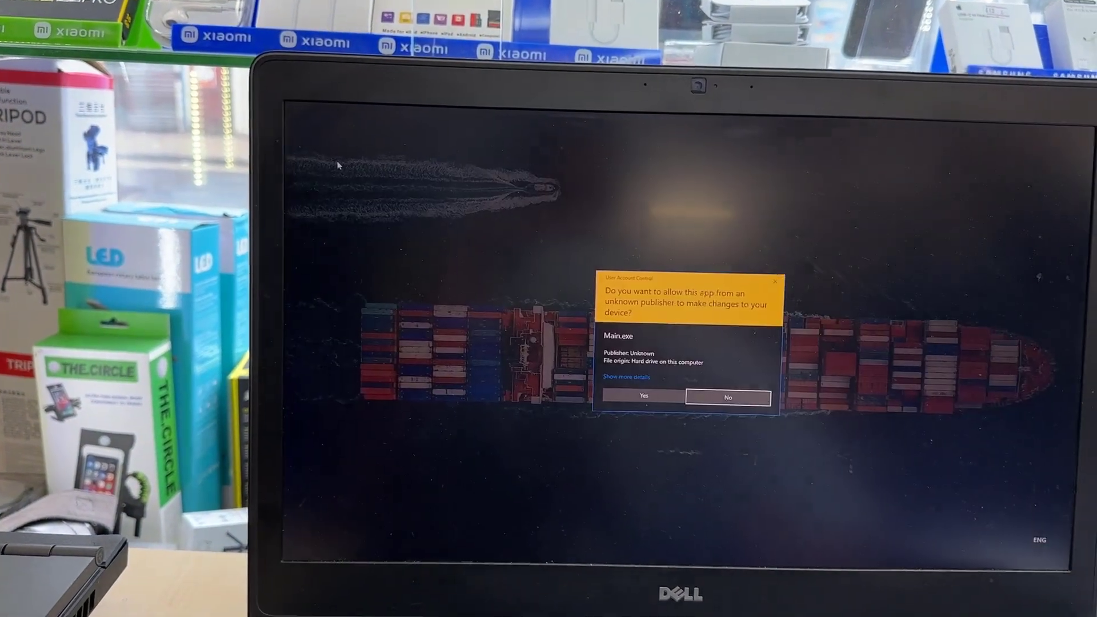
- Answer the User Account Control prompt asking whether Main.exe may change the device
left_click(728, 397)
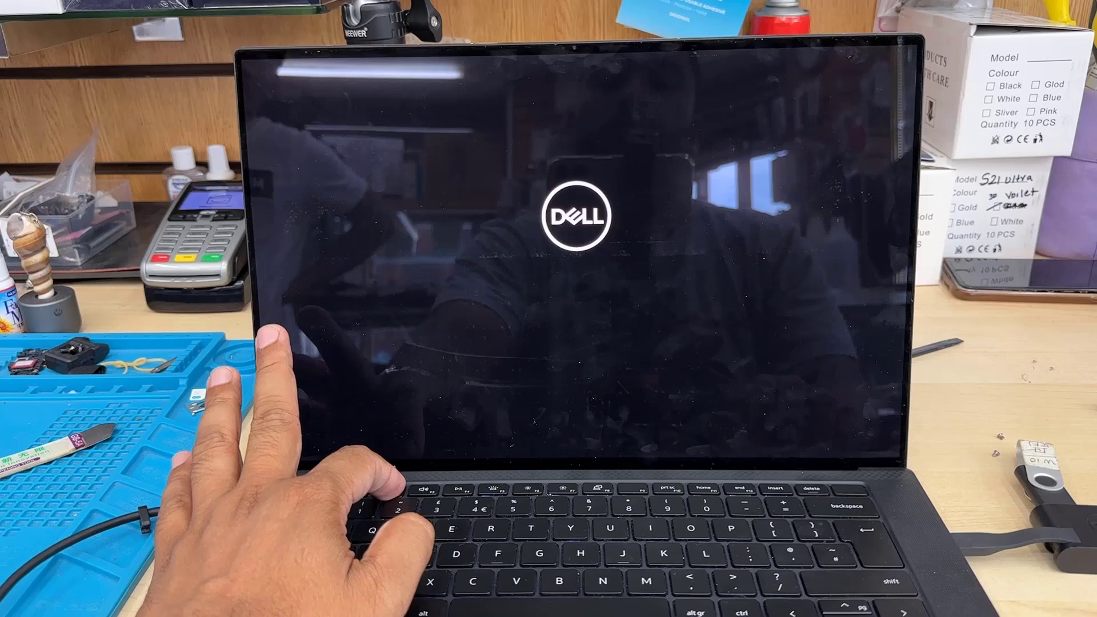
- Enter BIOS Setup with F2 at the Dell logo to reach the XPS 15 9500 Overview
key("f2")
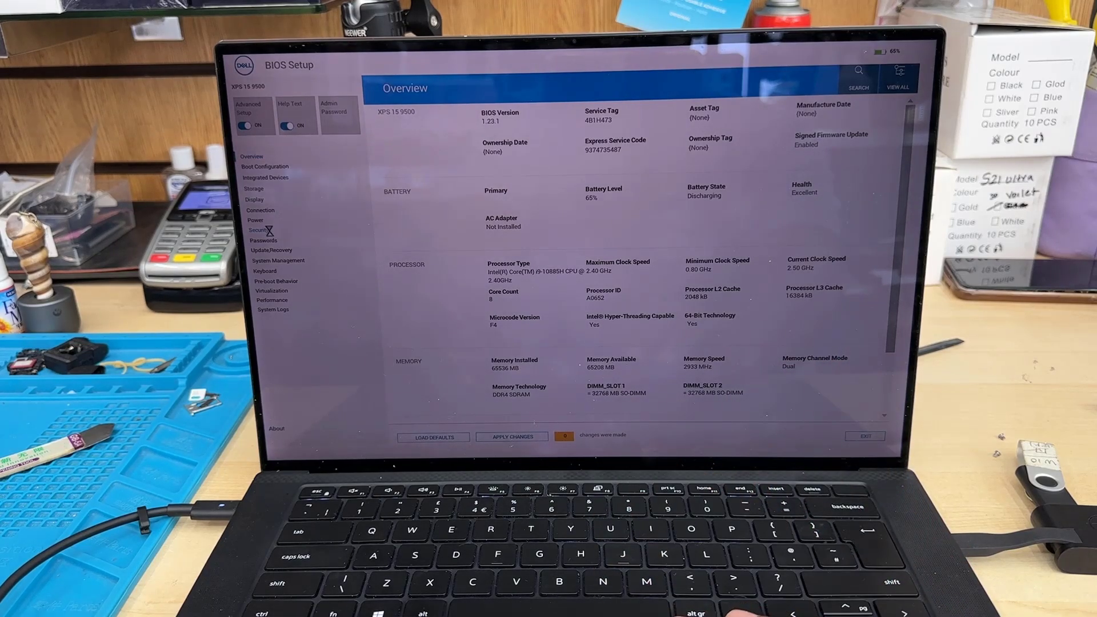
- Go through Security to the Boot Configuration page listing the UEFI boot sequence
left_click(259, 230)
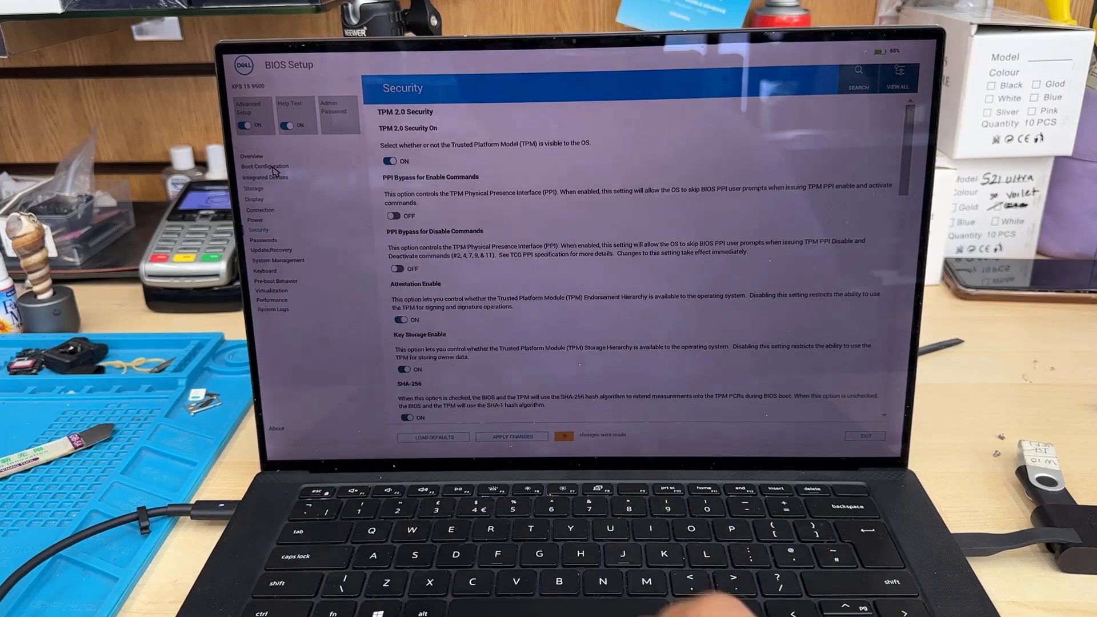
left_click(264, 165)
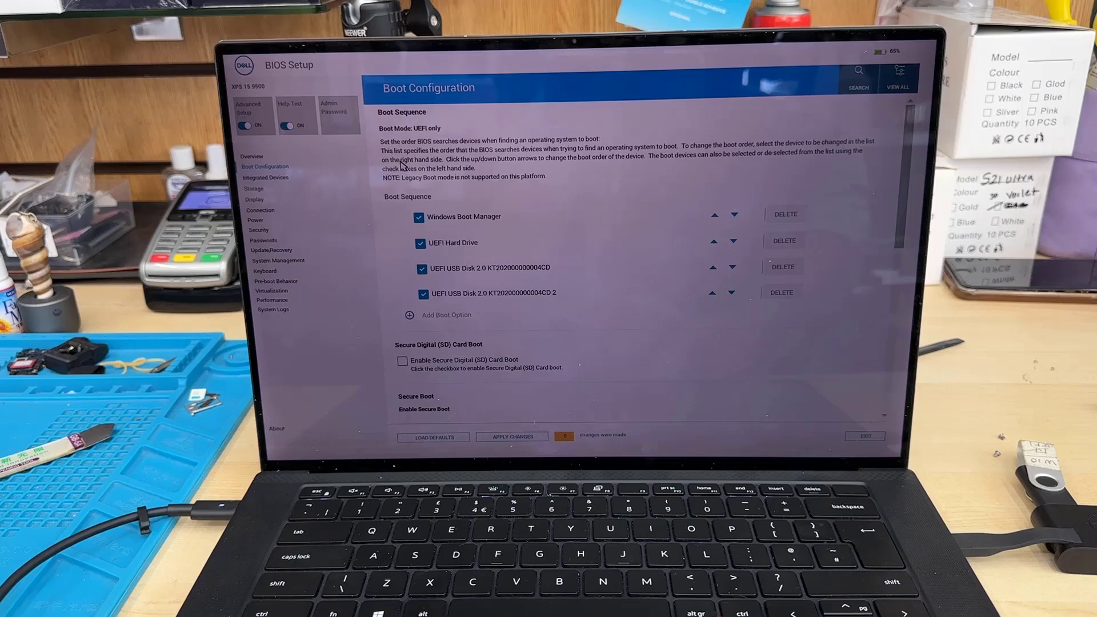
mouse_move(435, 132)
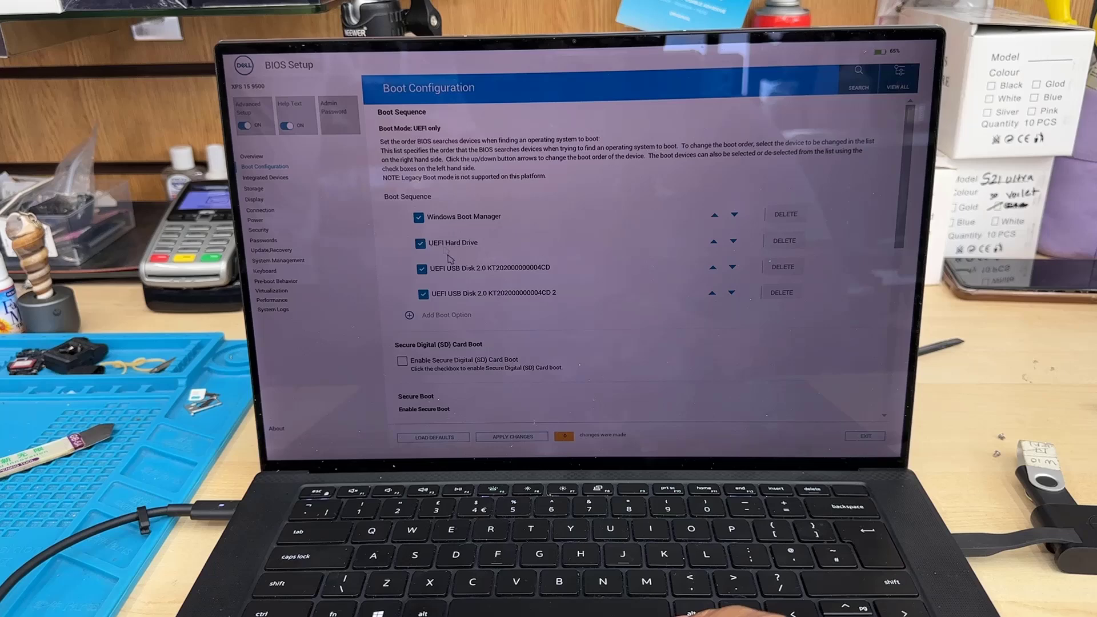
mouse_move(500, 448)
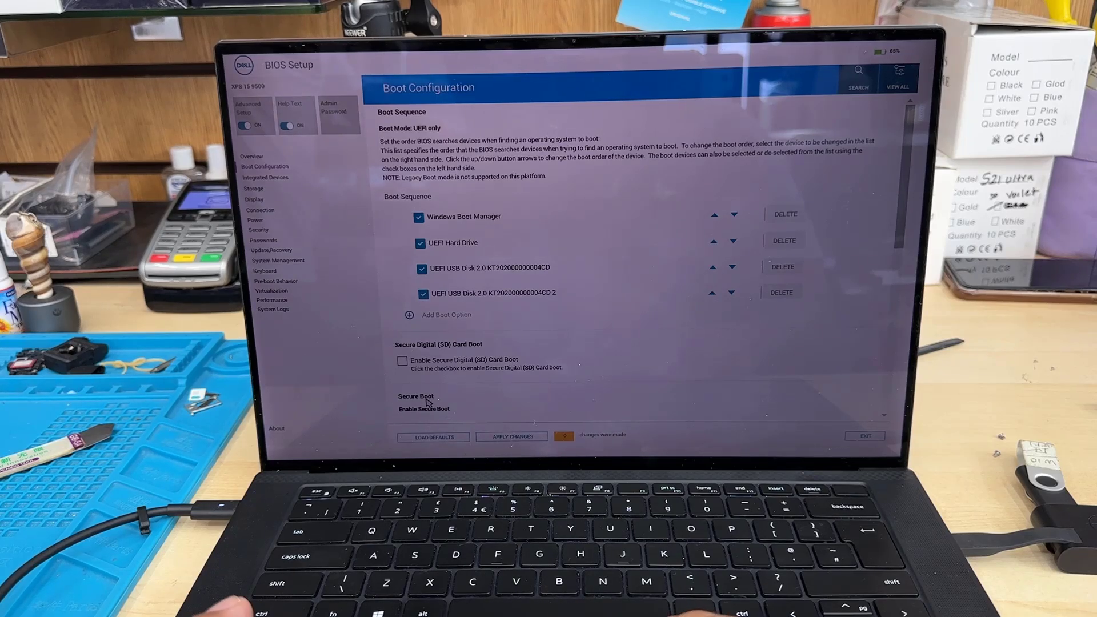
mouse_move(534, 346)
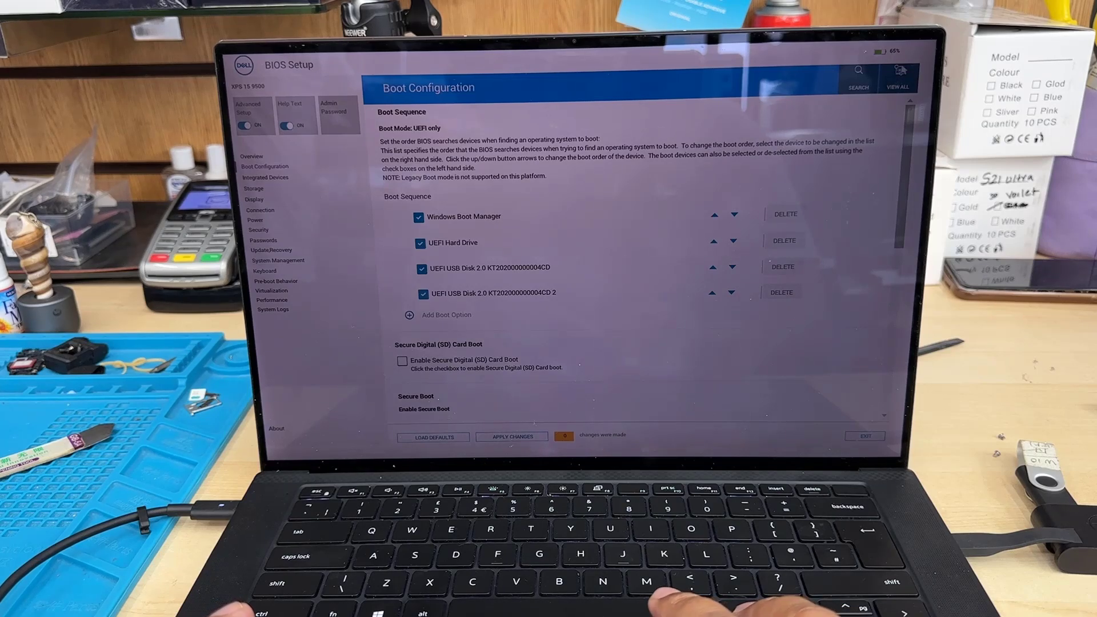
- Leave Enable Secure Boot ticked, declining the confirmation to disable it
left_click(898, 76)
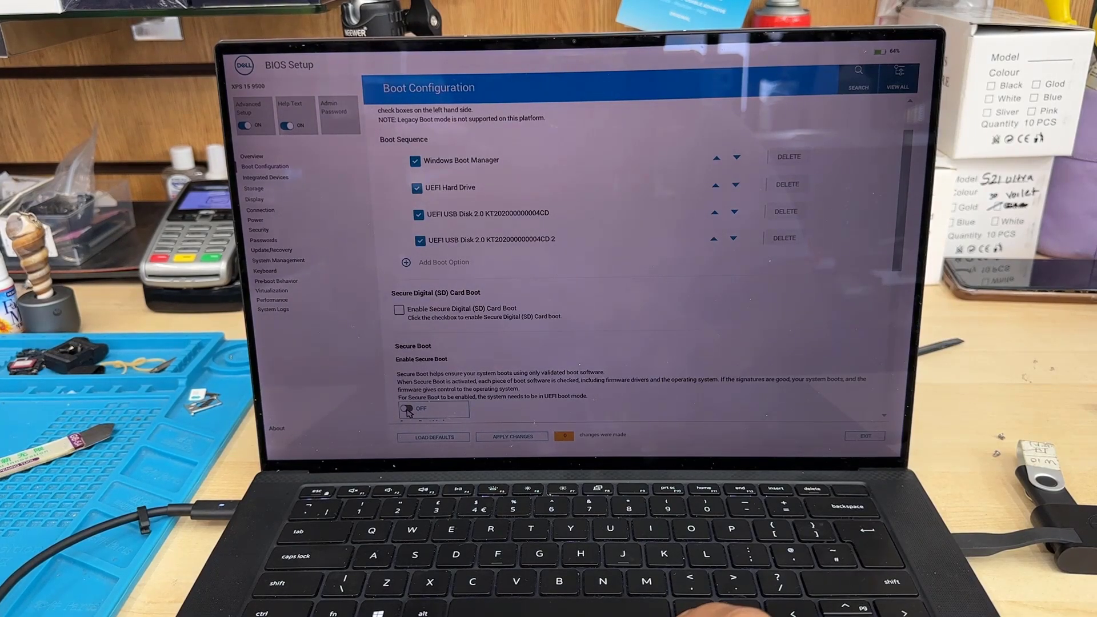
left_click(431, 408)
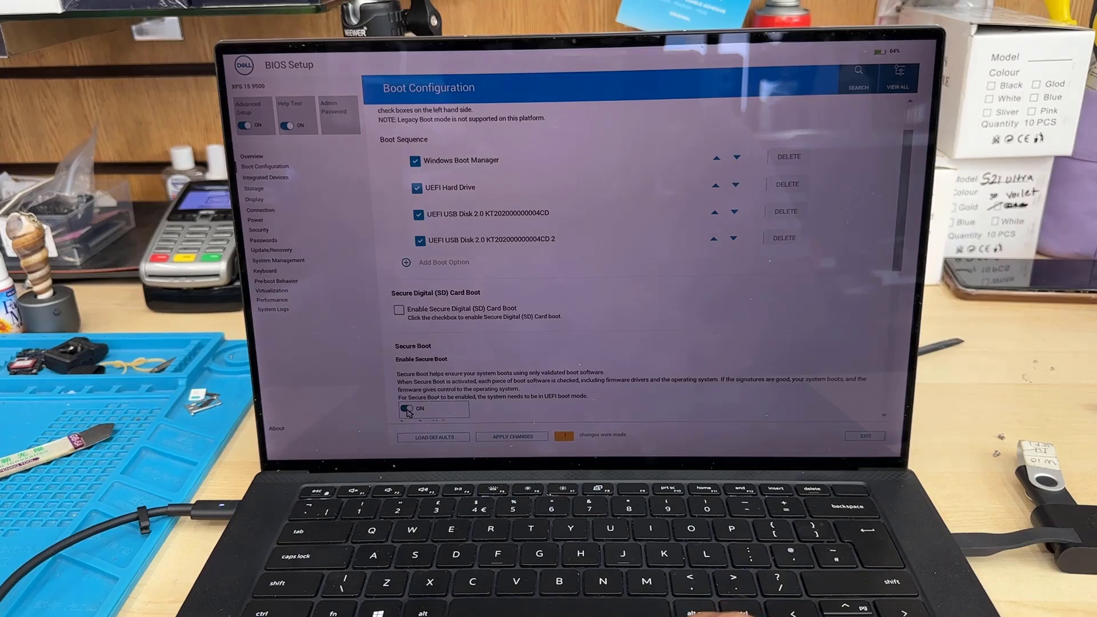
left_click(408, 409)
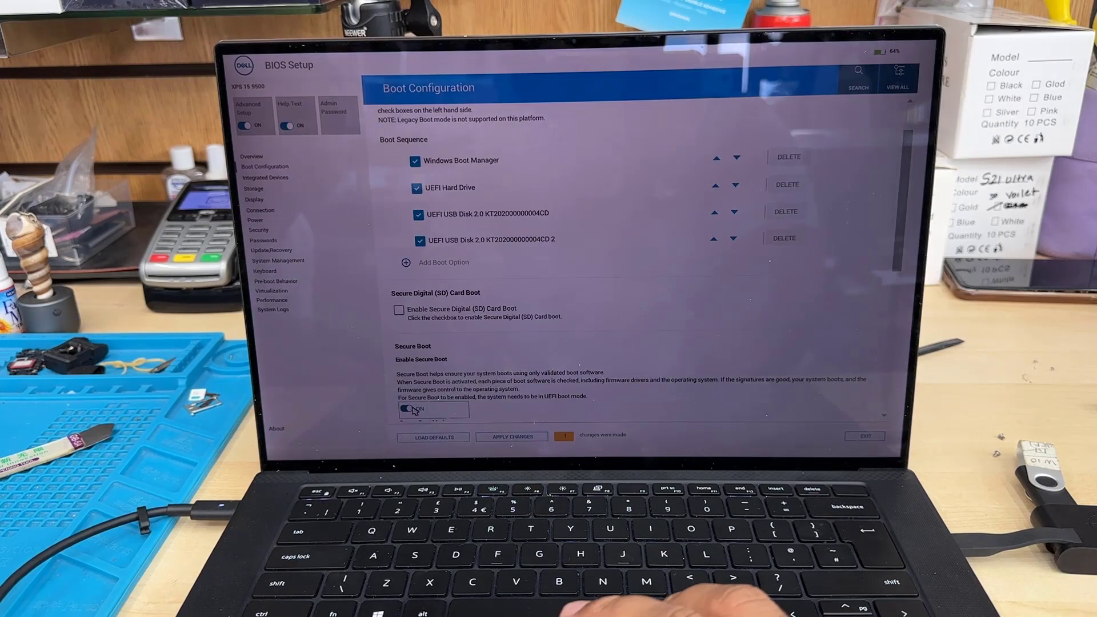
left_click(409, 409)
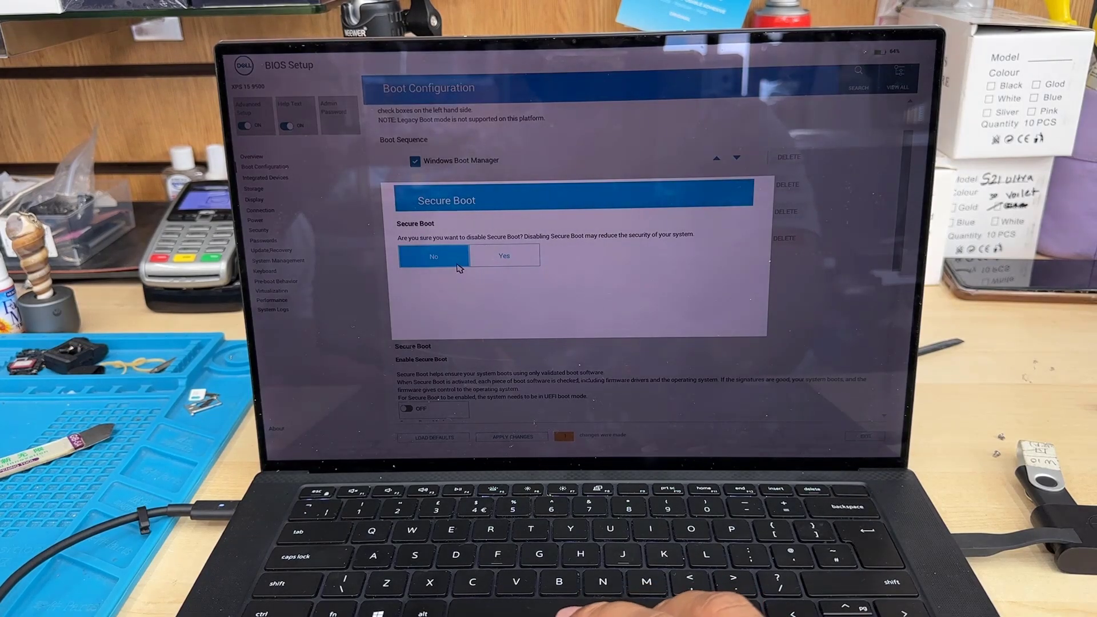
left_click(433, 255)
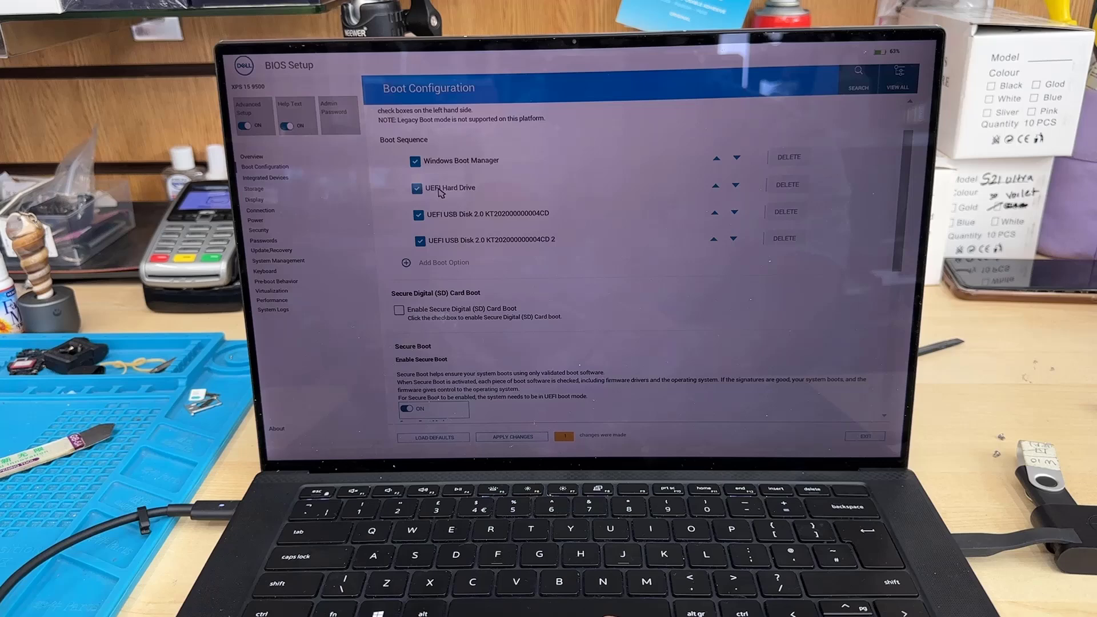
mouse_move(488, 205)
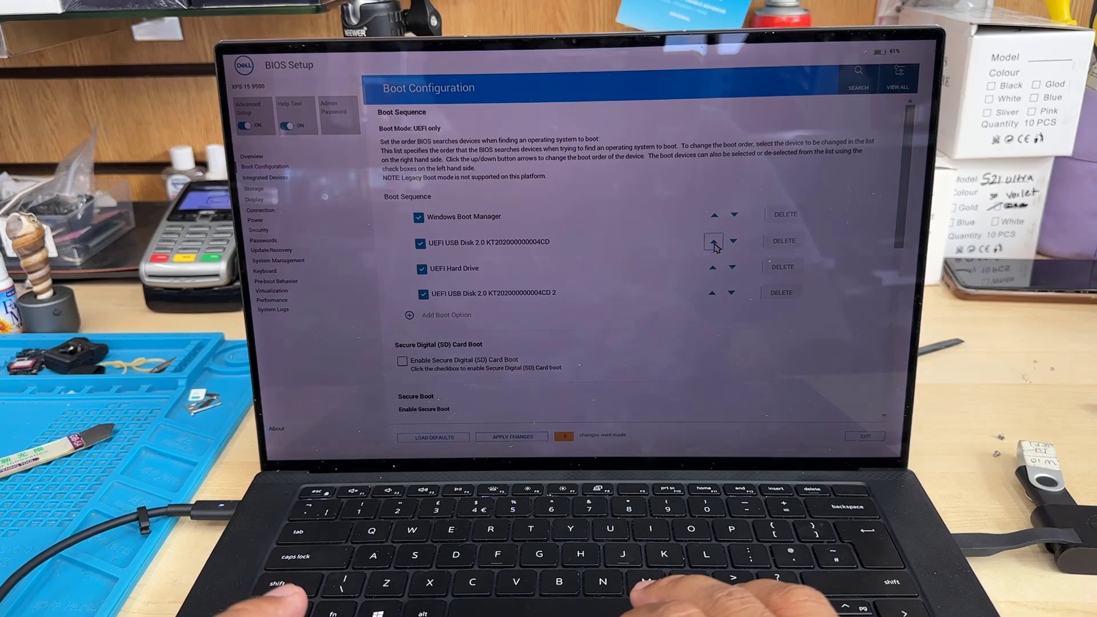
- Move UEFI USB Disk 2.0 above Windows Boot Manager to the top of the boot sequence
left_click(713, 242)
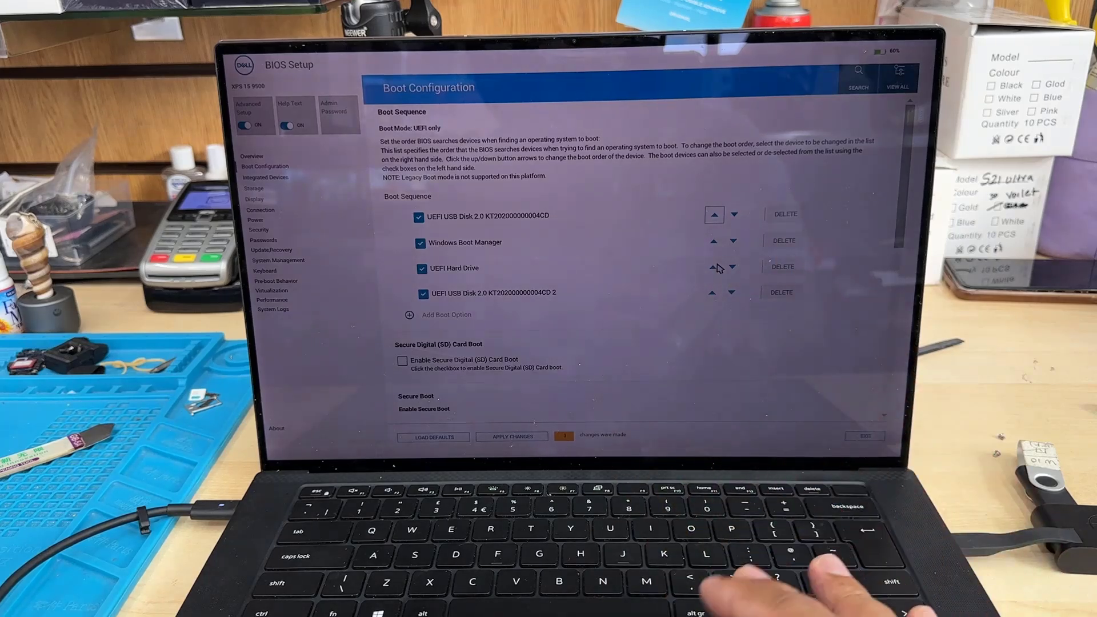
mouse_move(654, 206)
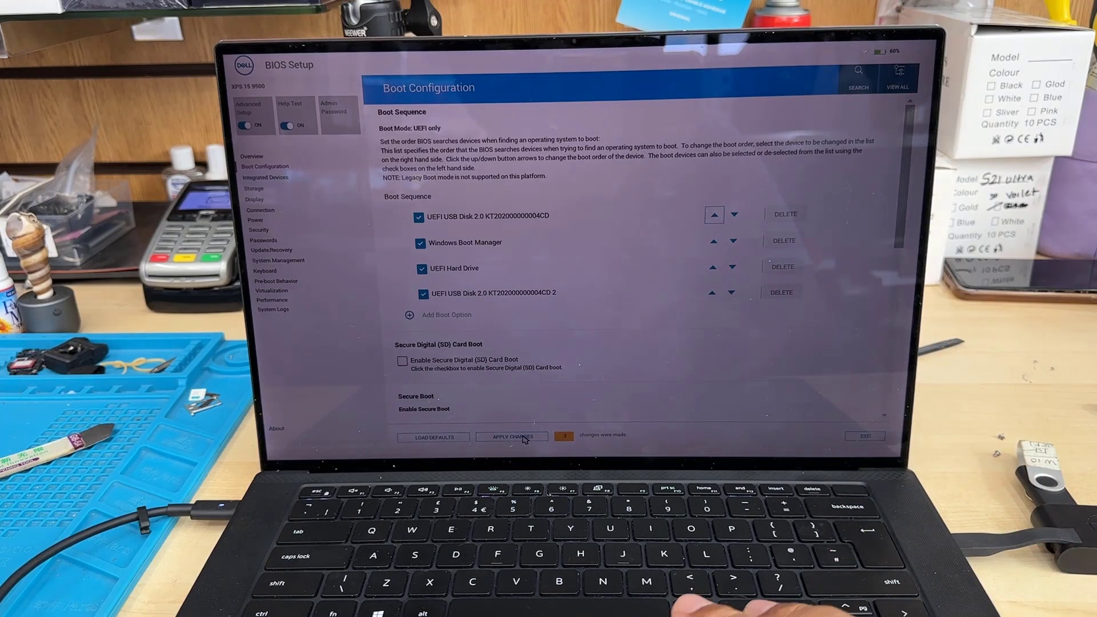
- Apply the boot-order changes, confirm them and exit so the laptop restarts
left_click(512, 437)
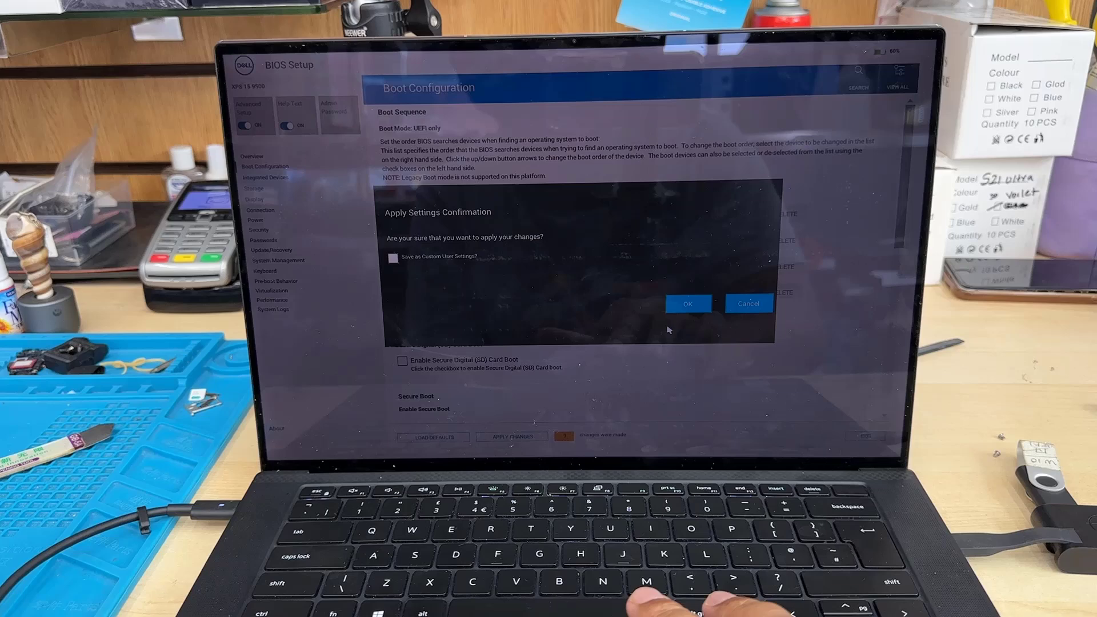
left_click(687, 304)
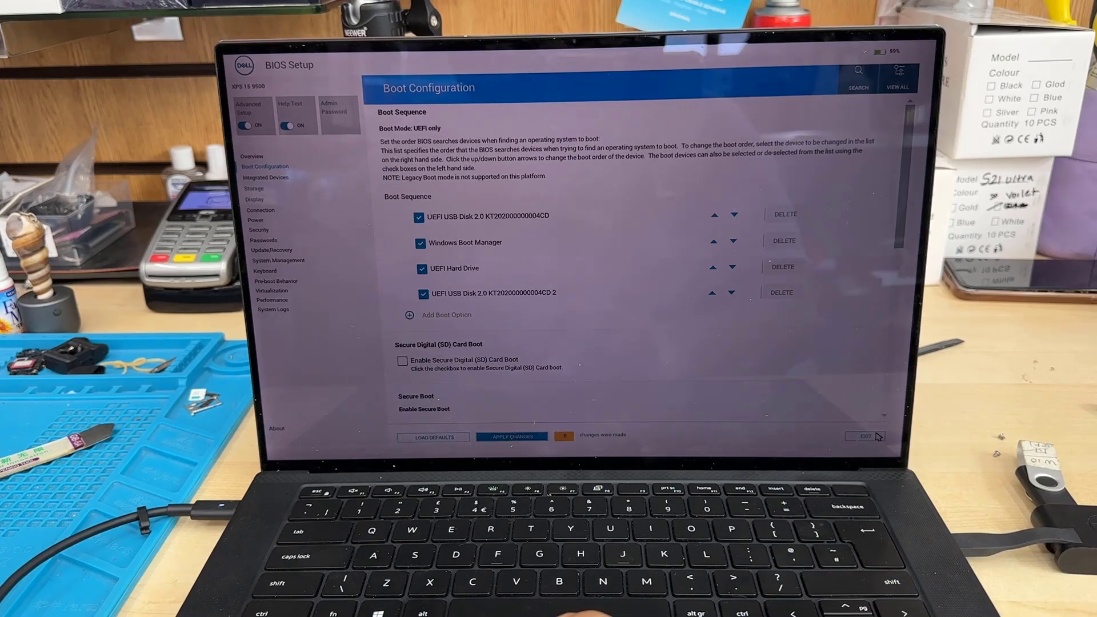
left_click(863, 435)
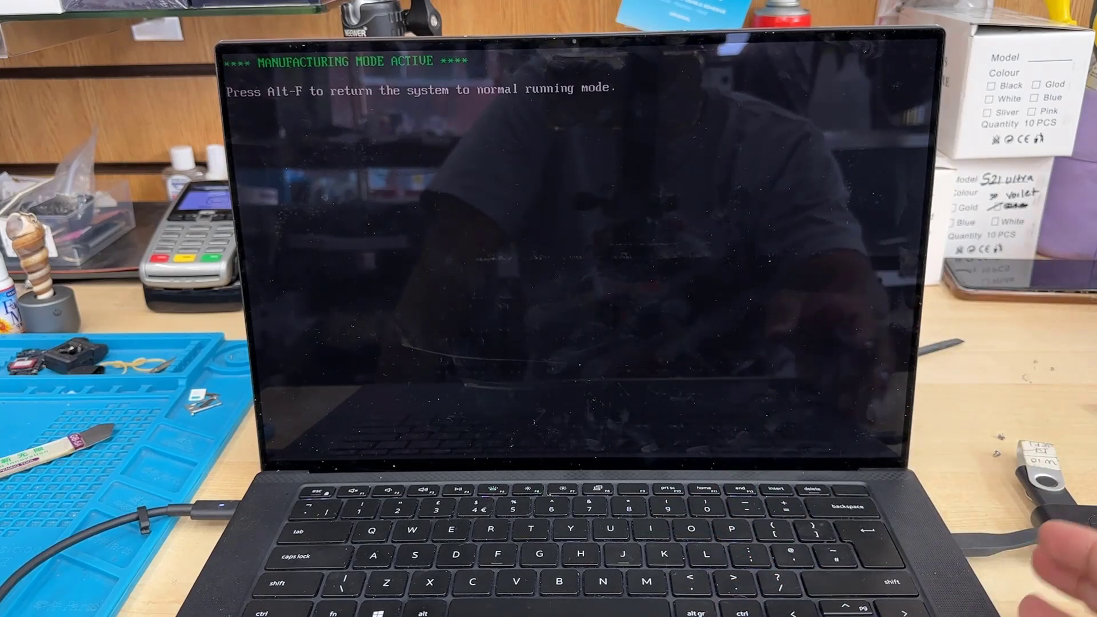
- Exit manufacturing mode with Alt+F so the laptop boots the USB Windows installer
key("alt+f")
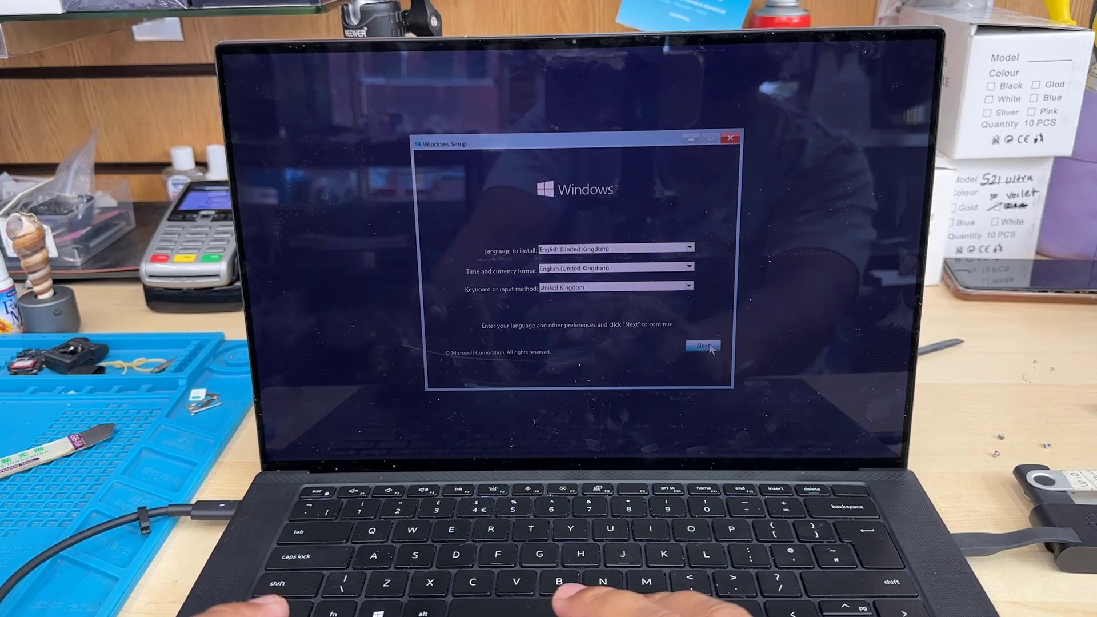
- Keep the United Kingdom preferences, skip the product key and choose Windows 10 Pro
left_click(702, 347)
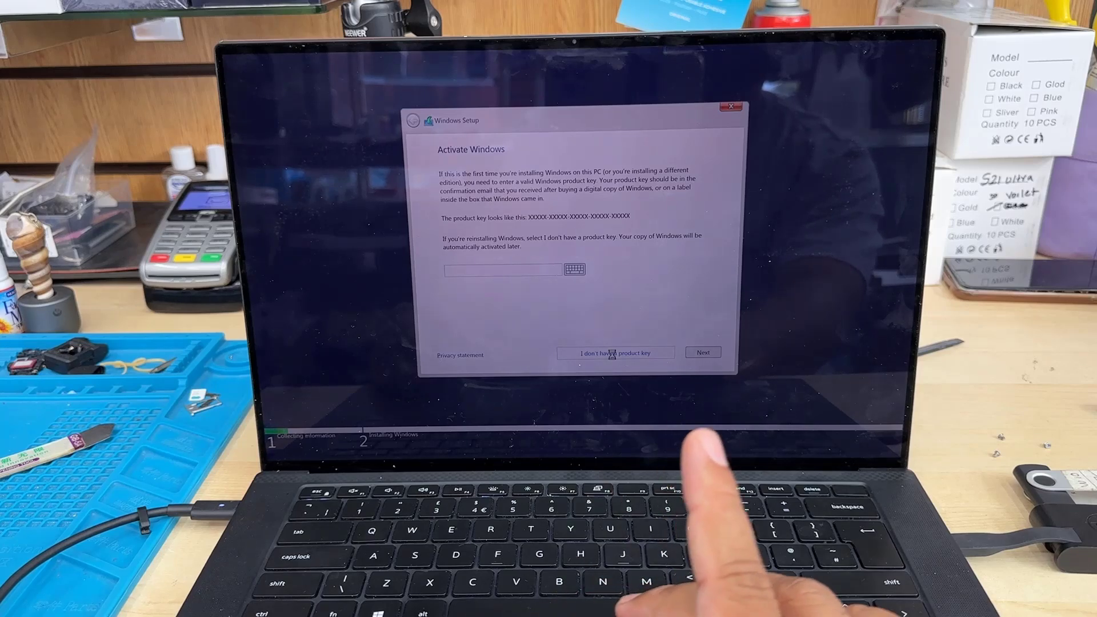
left_click(615, 351)
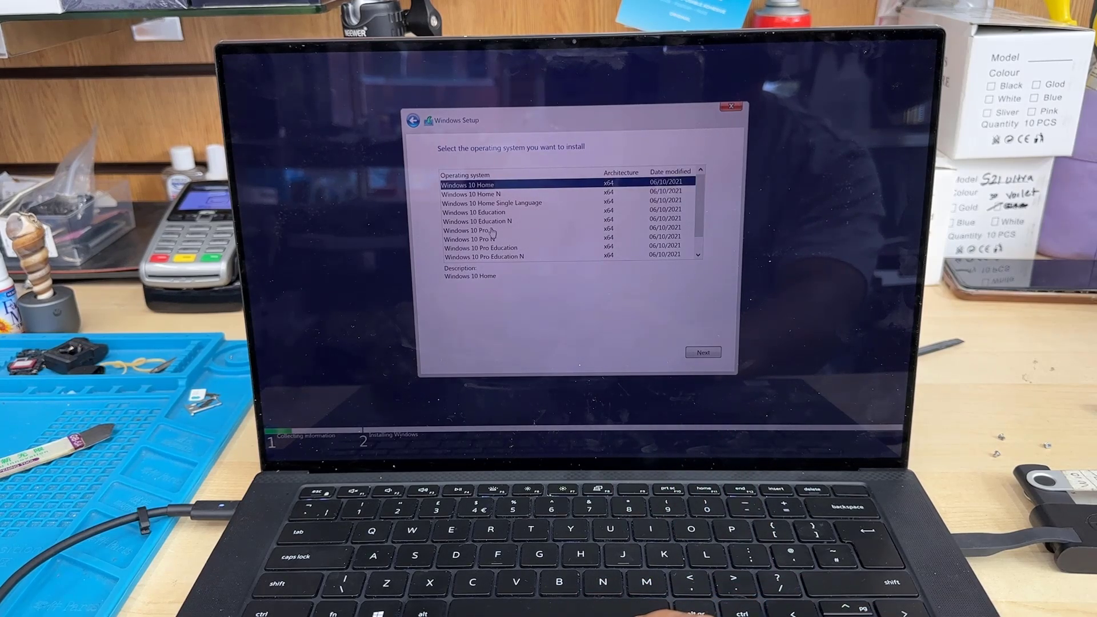
left_click(481, 229)
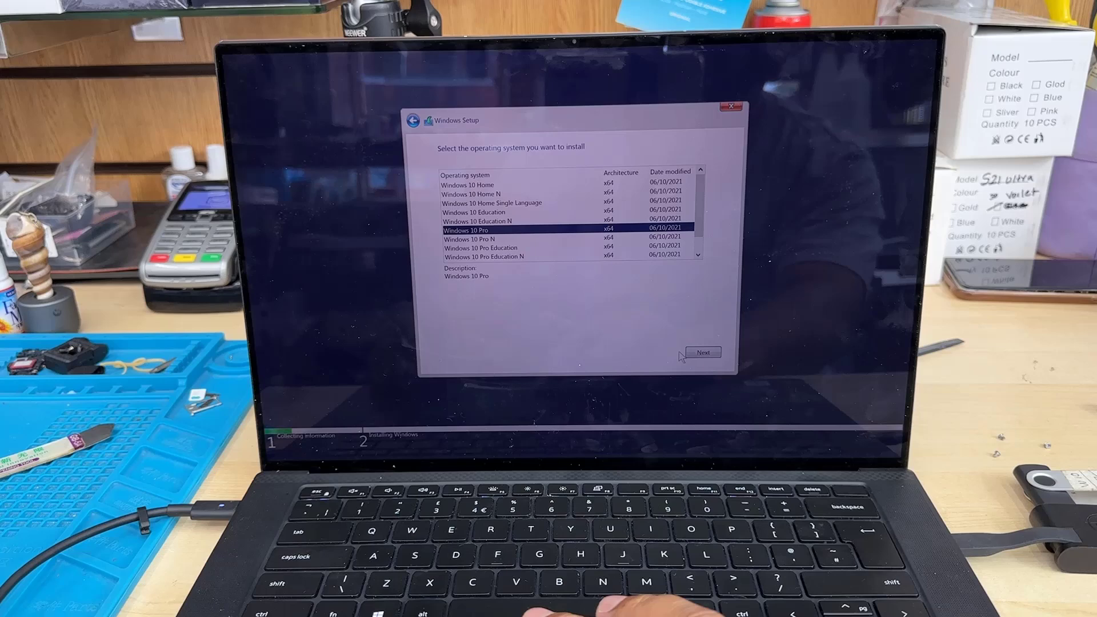
left_click(703, 352)
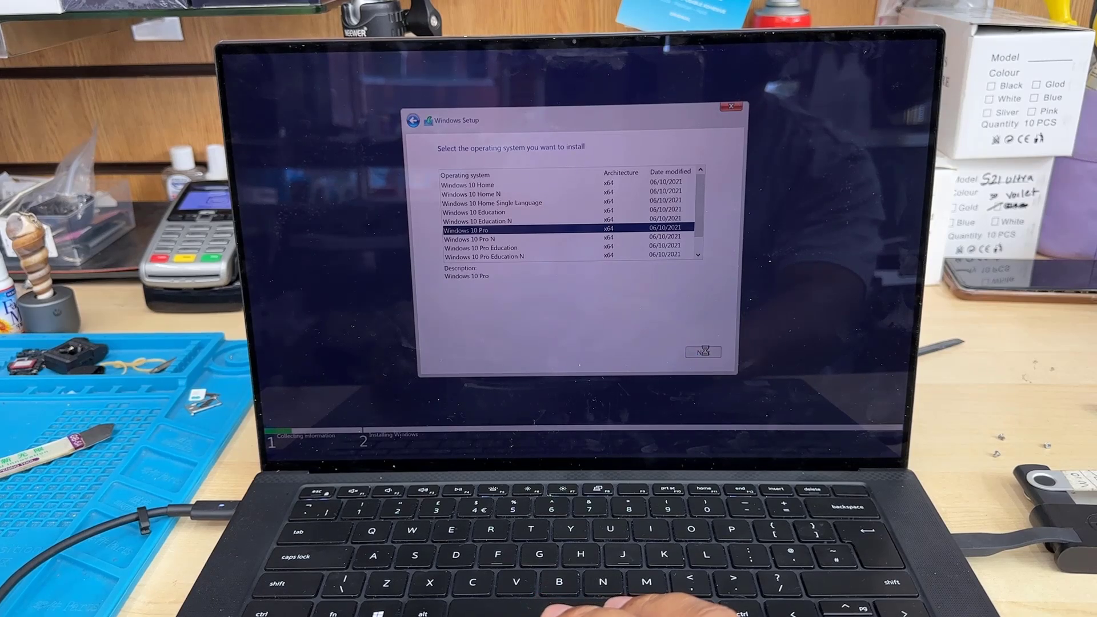
- Accept the licence terms and continue to the installation-type choice
left_click(703, 352)
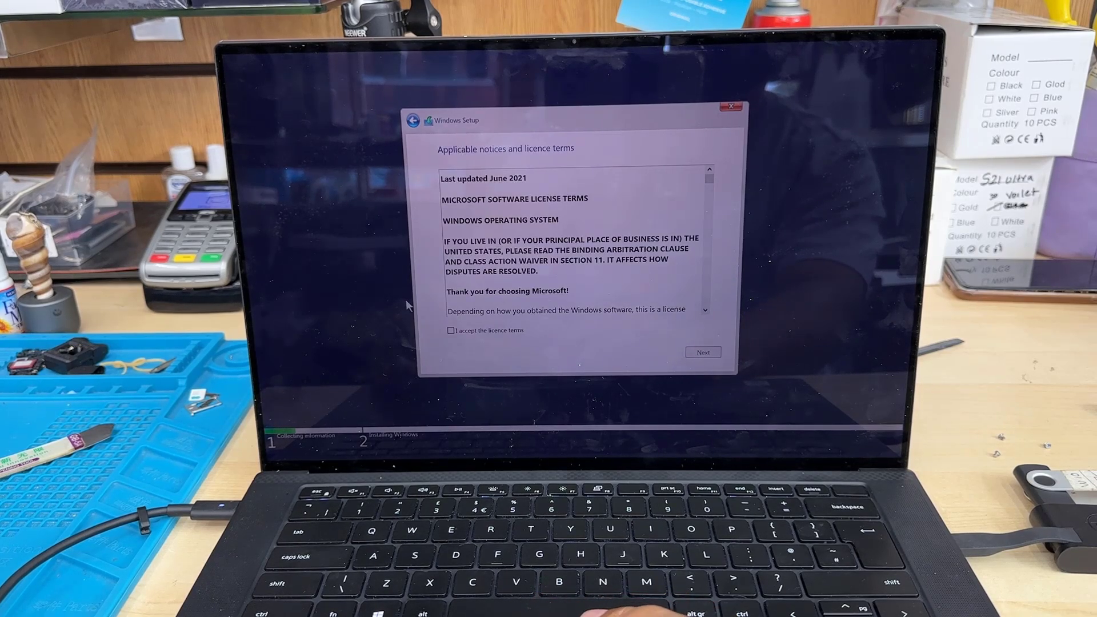
left_click(451, 329)
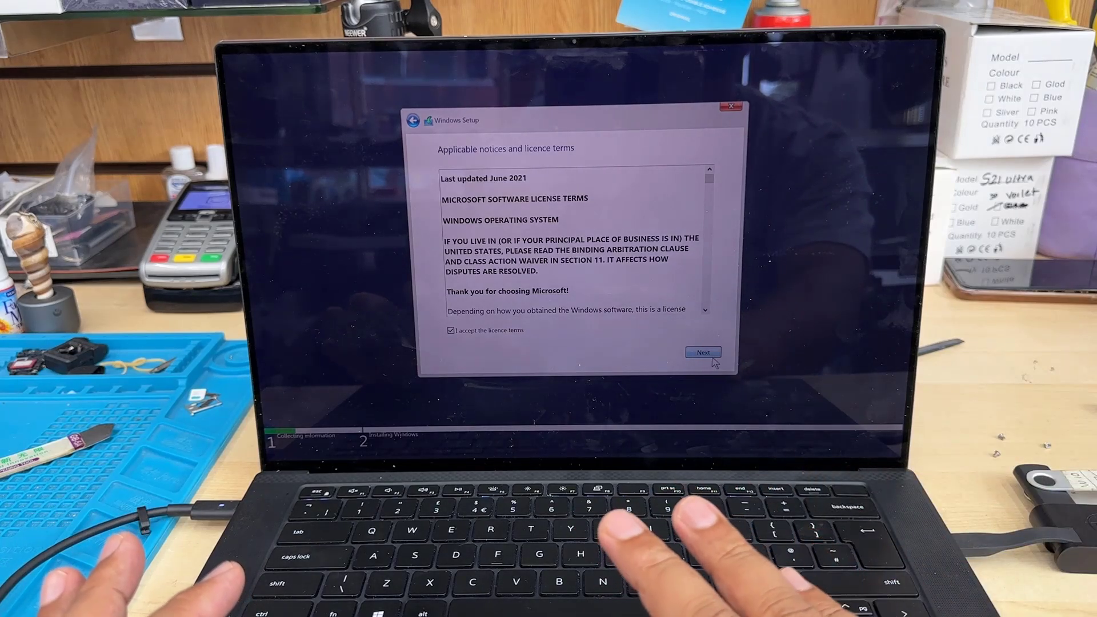
left_click(703, 352)
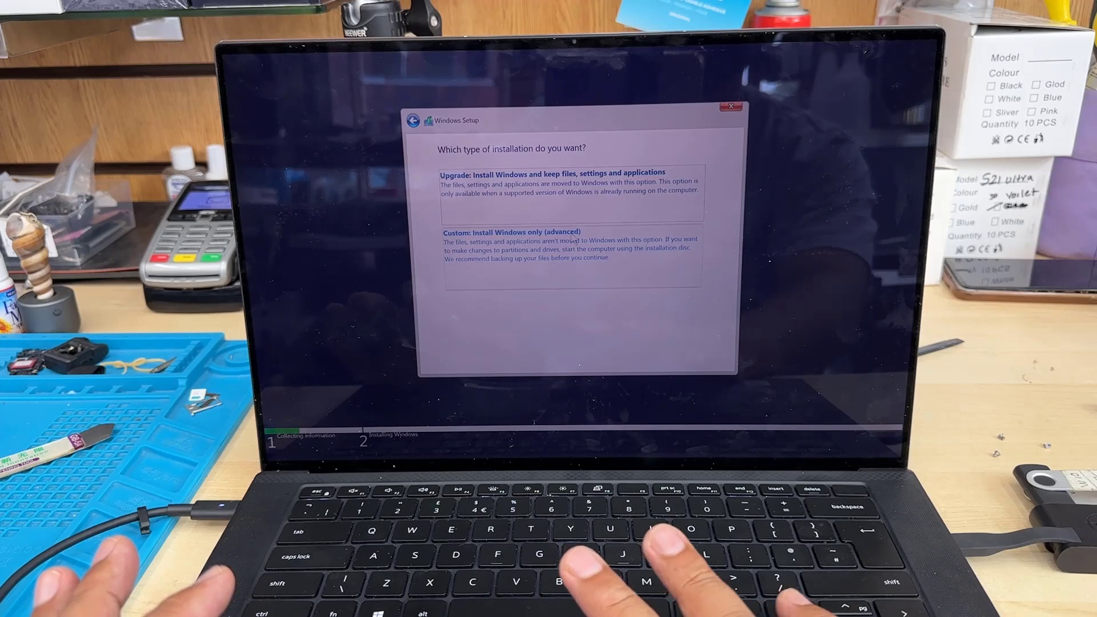
- Choose Custom install and delete the Drive 0 partitions, including DELLSUPPORT, leaving 953.9 GB unallocated
left_click(509, 232)
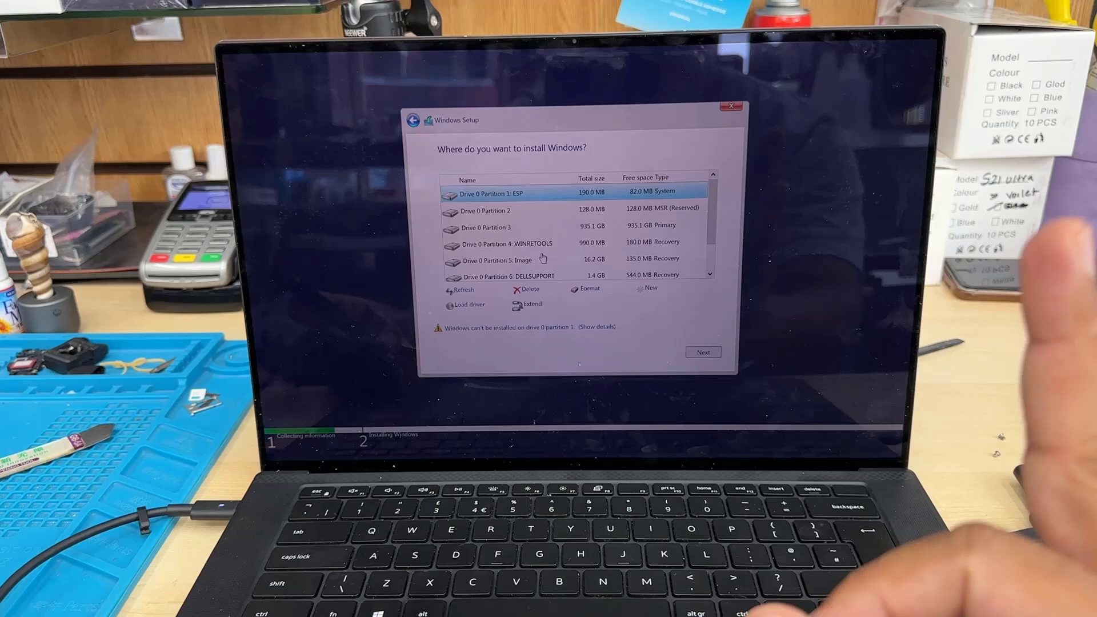
left_click(504, 242)
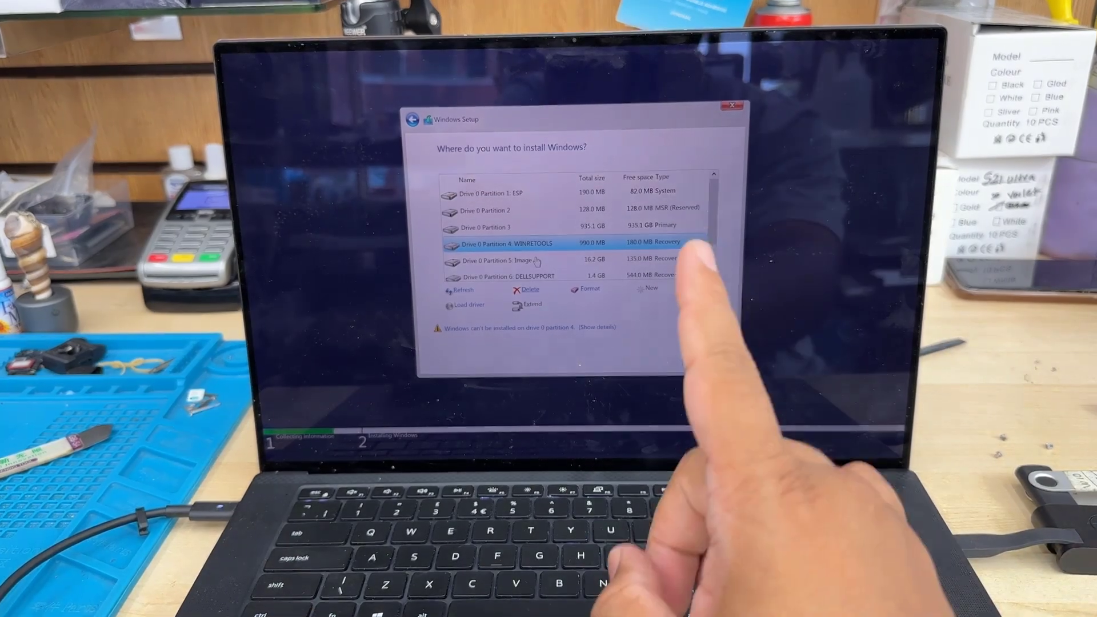
left_click(504, 227)
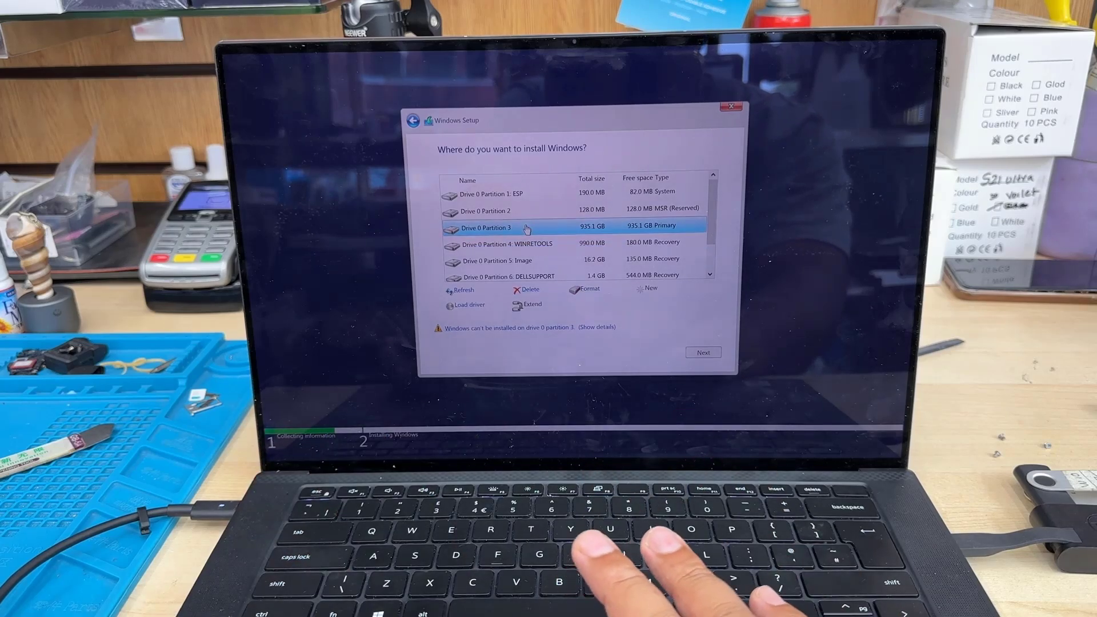
left_click(529, 289)
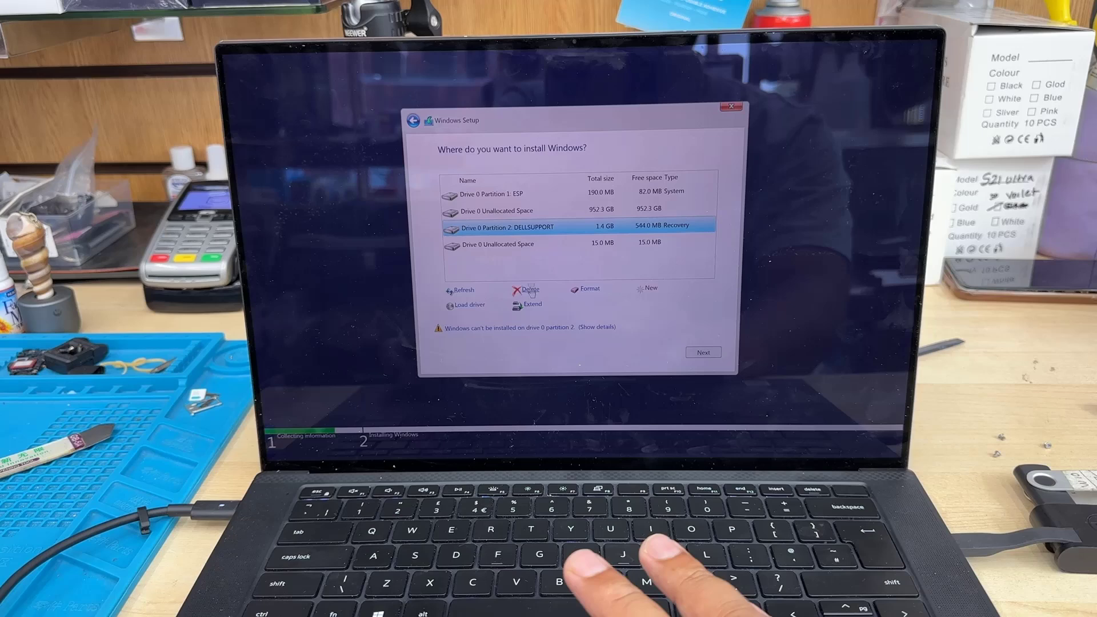
left_click(529, 289)
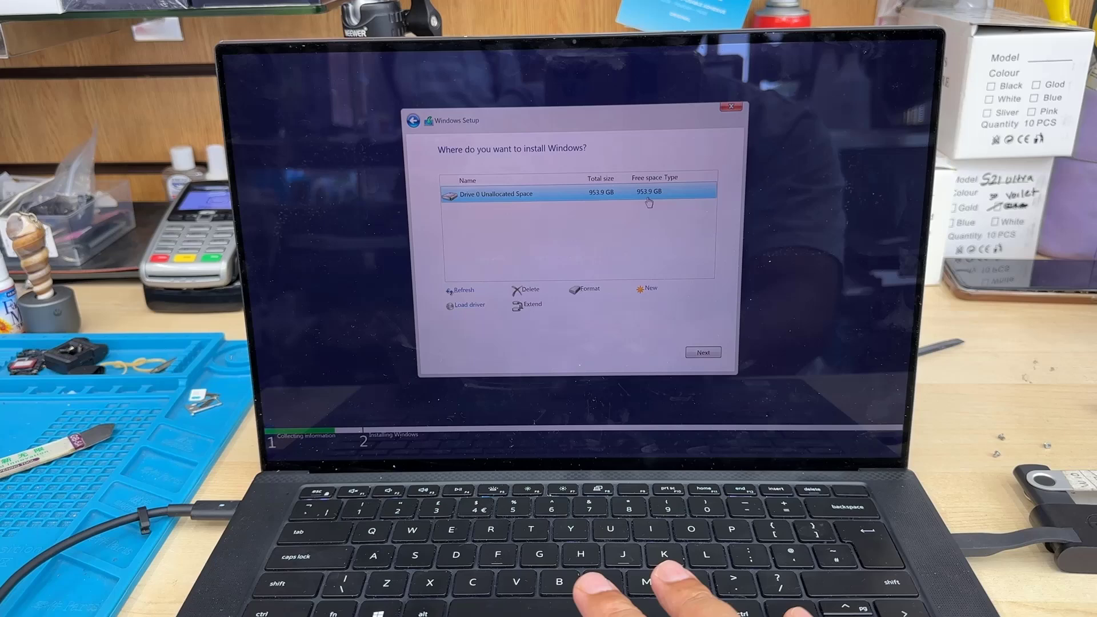
left_click(703, 352)
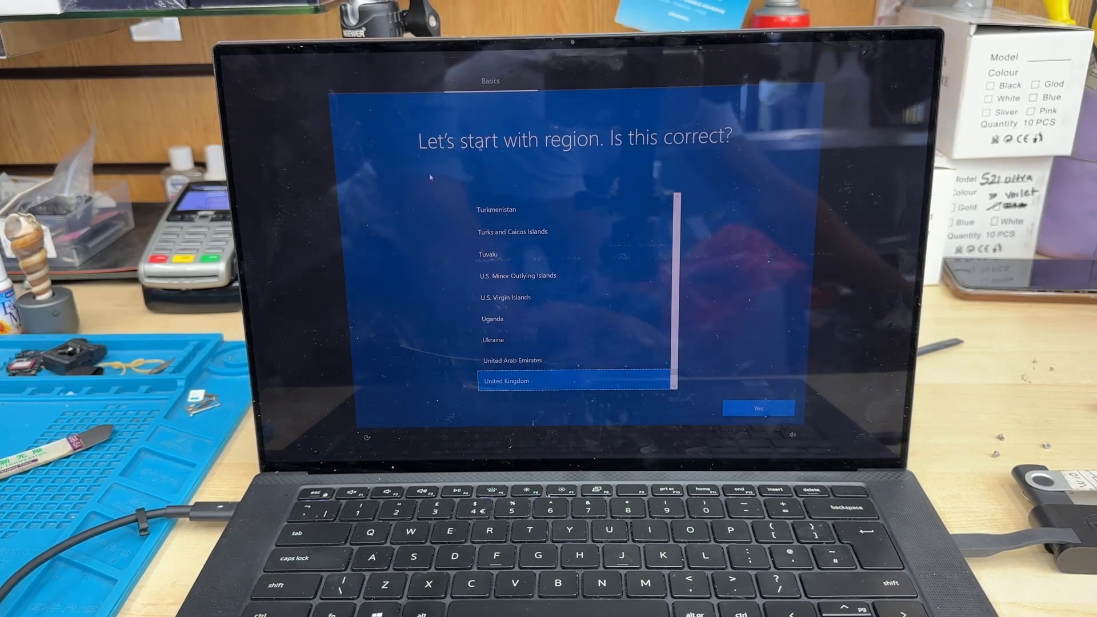
- Confirm United Kingdom as the region and keep Find my device off
left_click(757, 408)
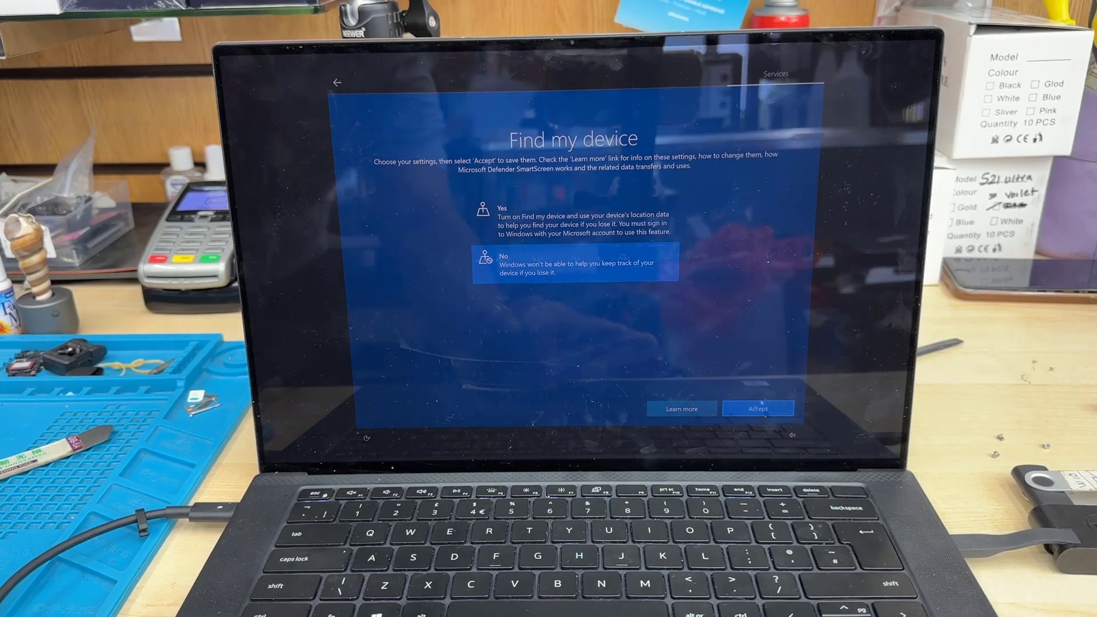
left_click(758, 408)
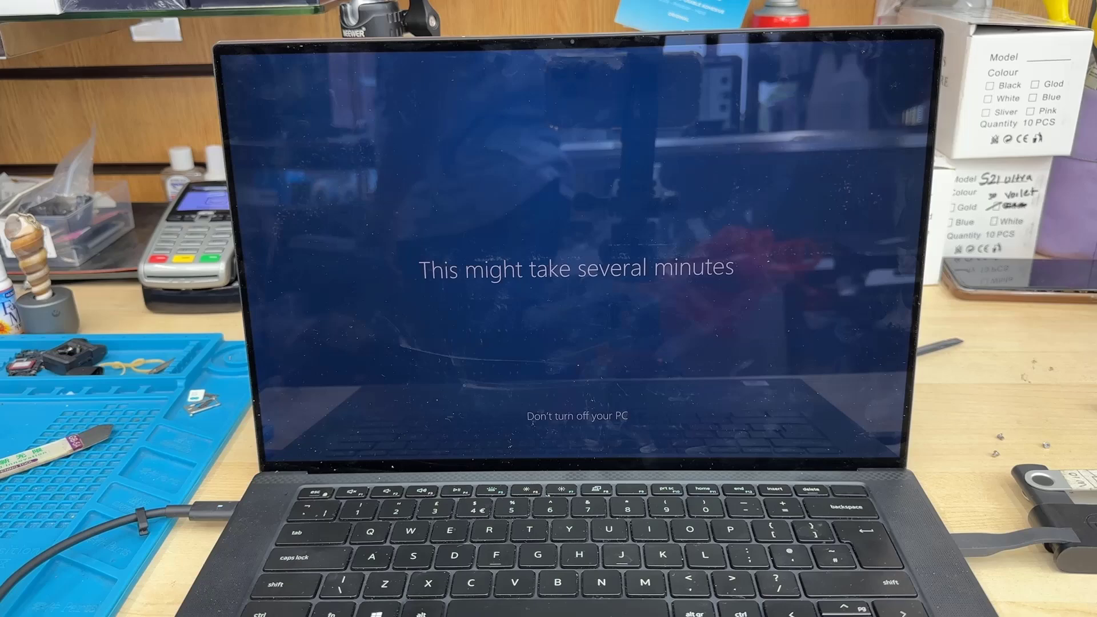